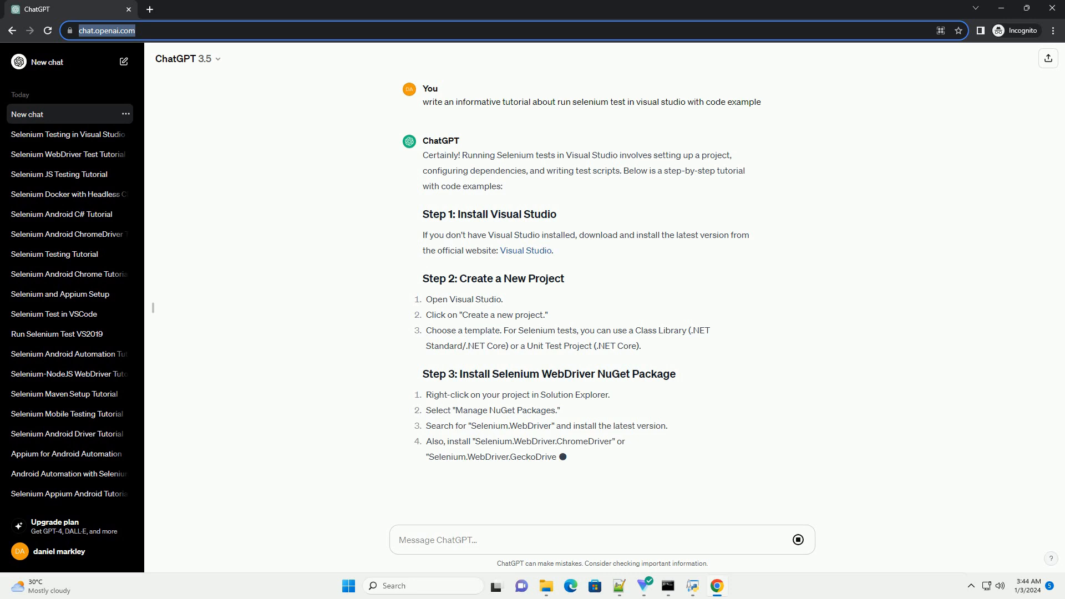
{"action": "scroll", "scroll_direction": "down", "scroll_amount": 3}
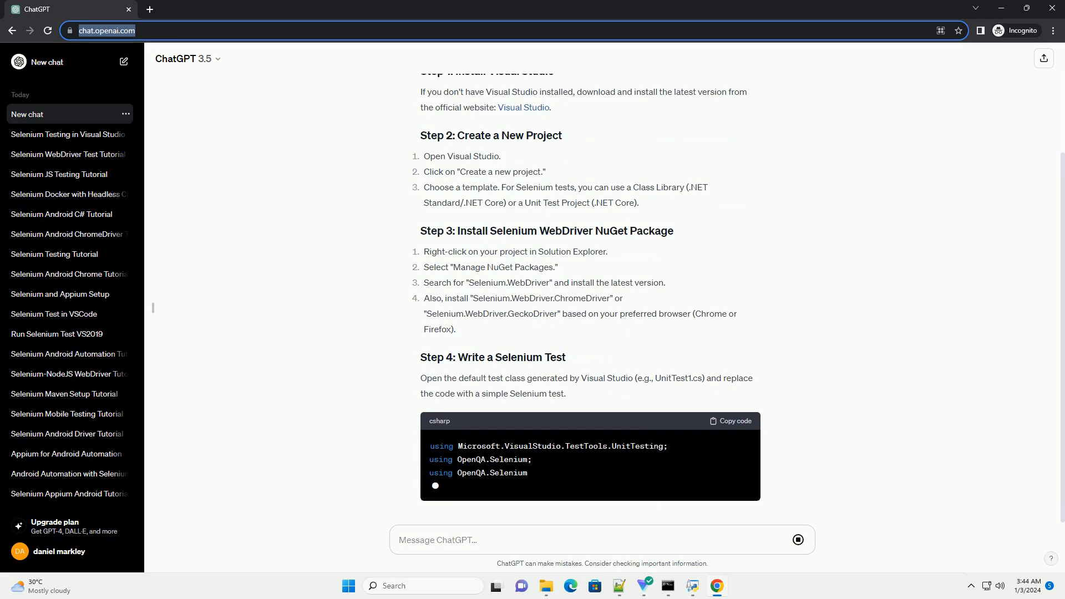
{"action": "scroll", "scroll_direction": "down", "scroll_amount": 3}
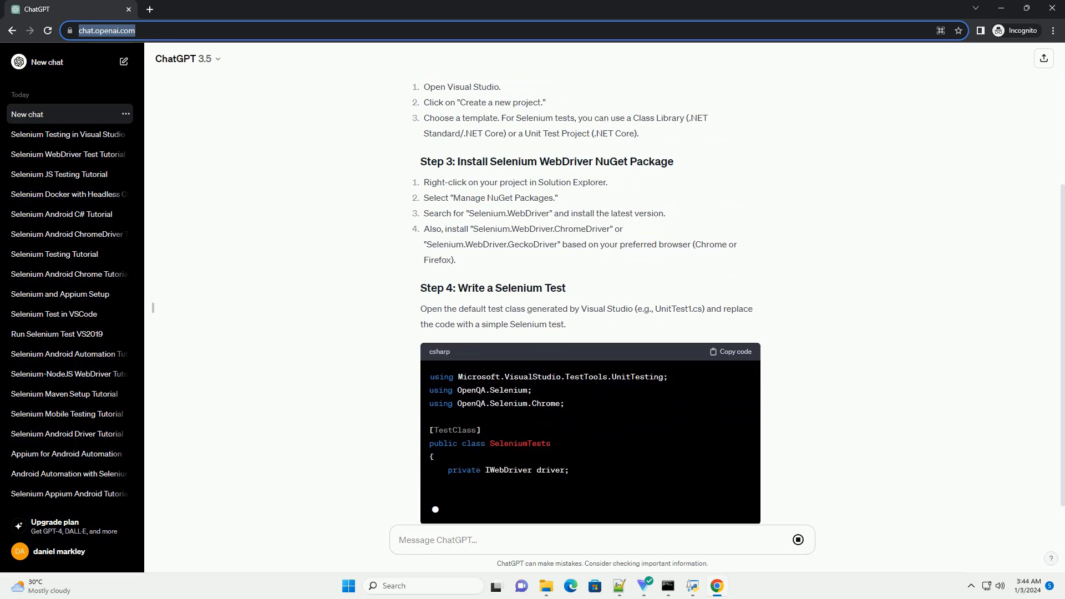
{"action": "scroll", "scroll_direction": "down", "scroll_amount": 3}
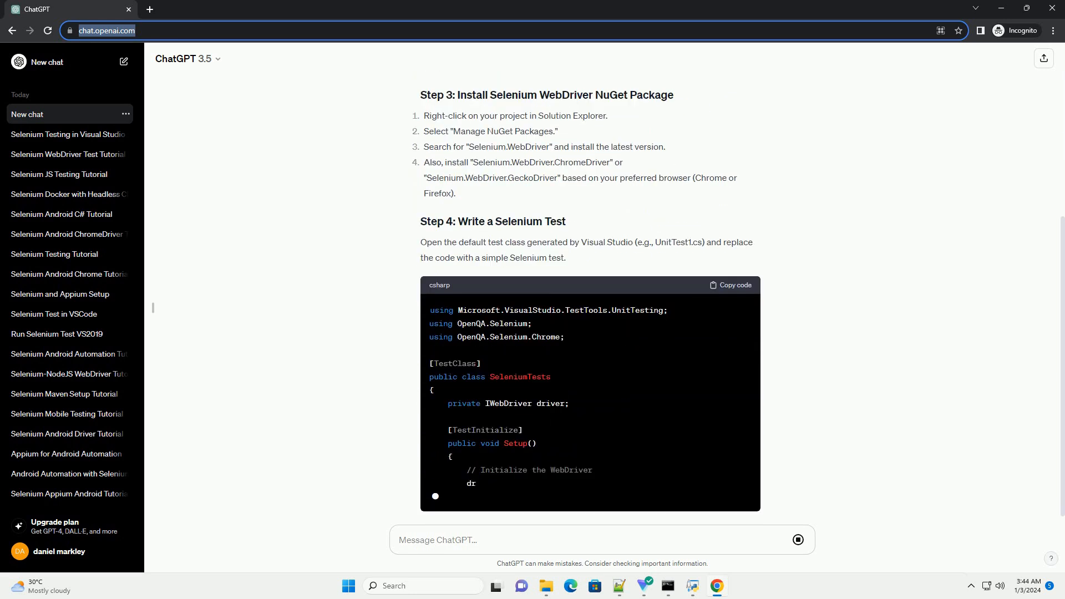
{"action": "scroll", "scroll_direction": "down", "scroll_amount": 3}
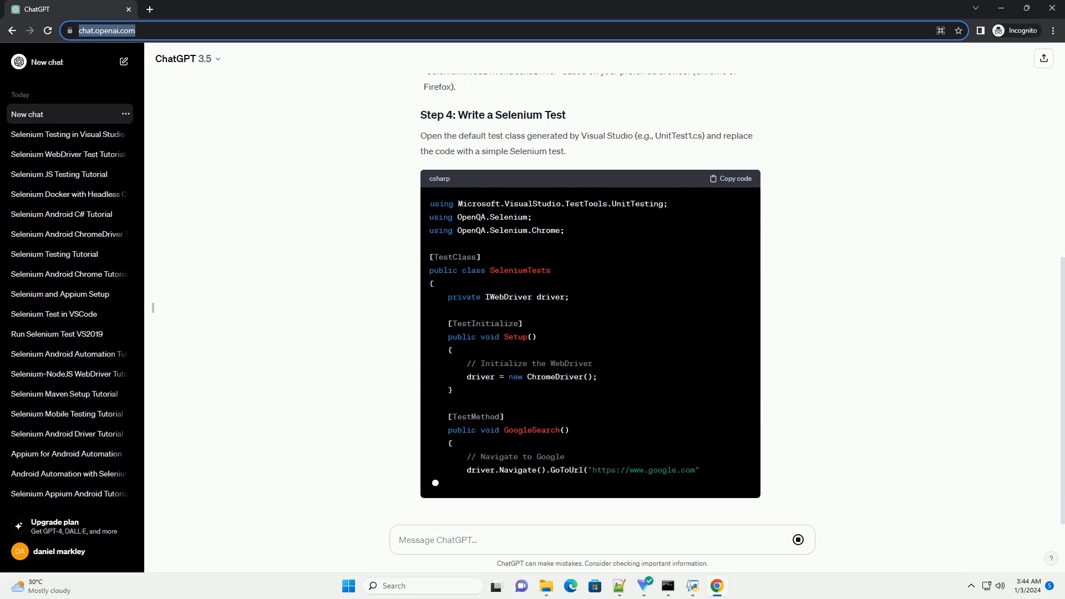
{"action": "scroll", "scroll_direction": "down", "scroll_amount": 3}
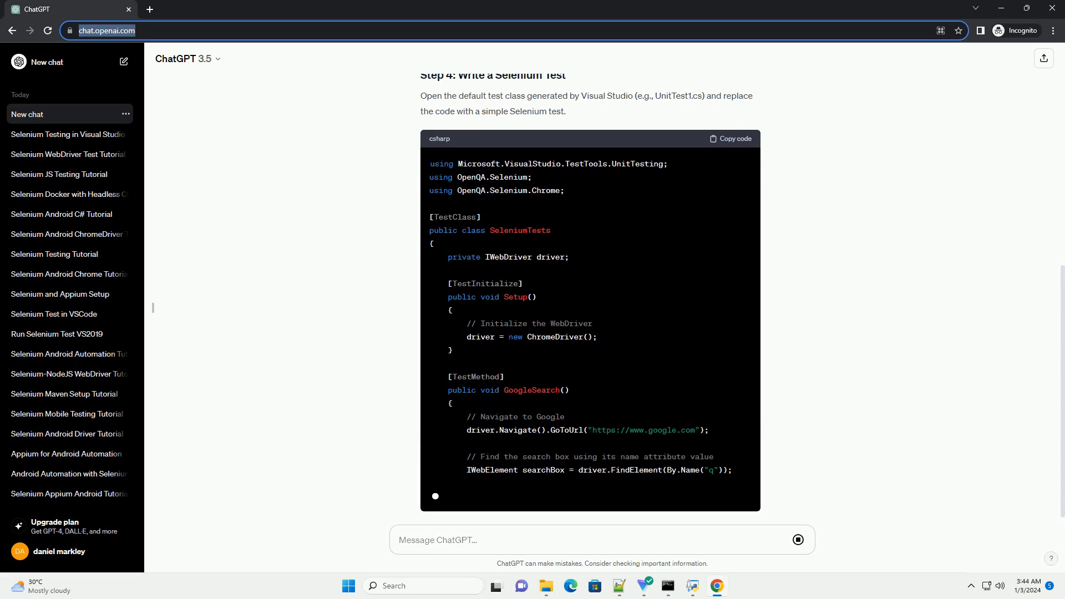
{"action": "scroll", "scroll_direction": "down", "scroll_amount": 3}
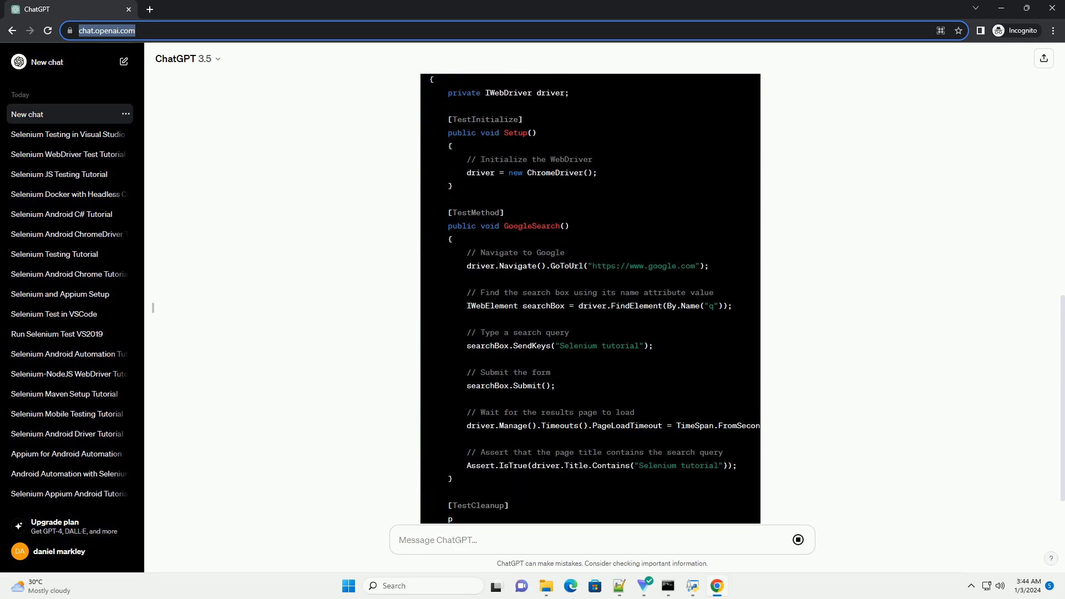
{"action": "scroll", "scroll_direction": "down", "scroll_amount": 3}
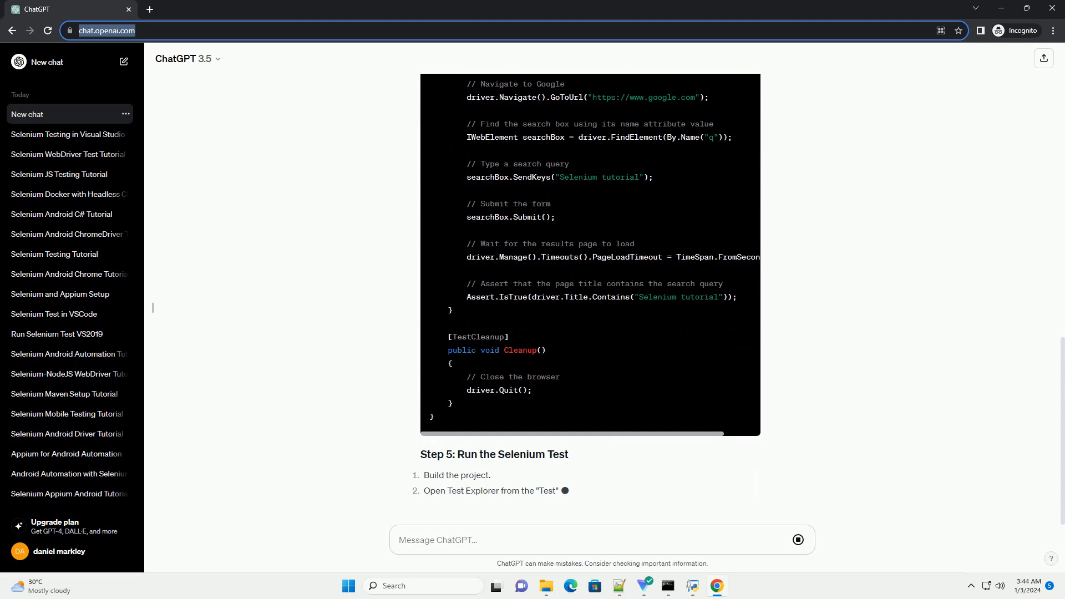
{"action": "scroll", "scroll_direction": "down", "scroll_amount": 3}
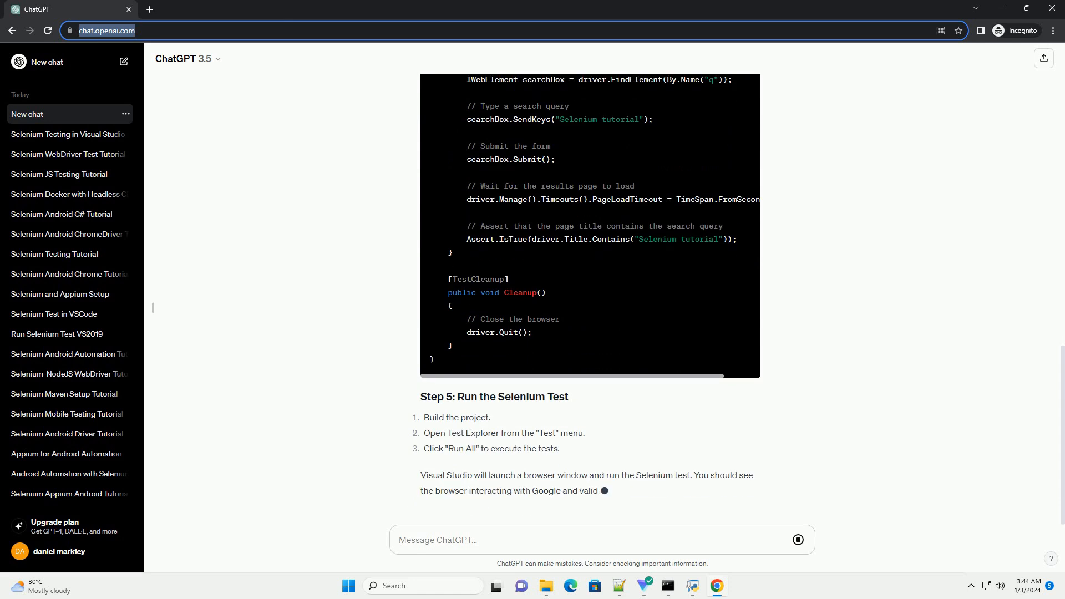
{"action": "scroll", "scroll_direction": "down", "scroll_amount": 3}
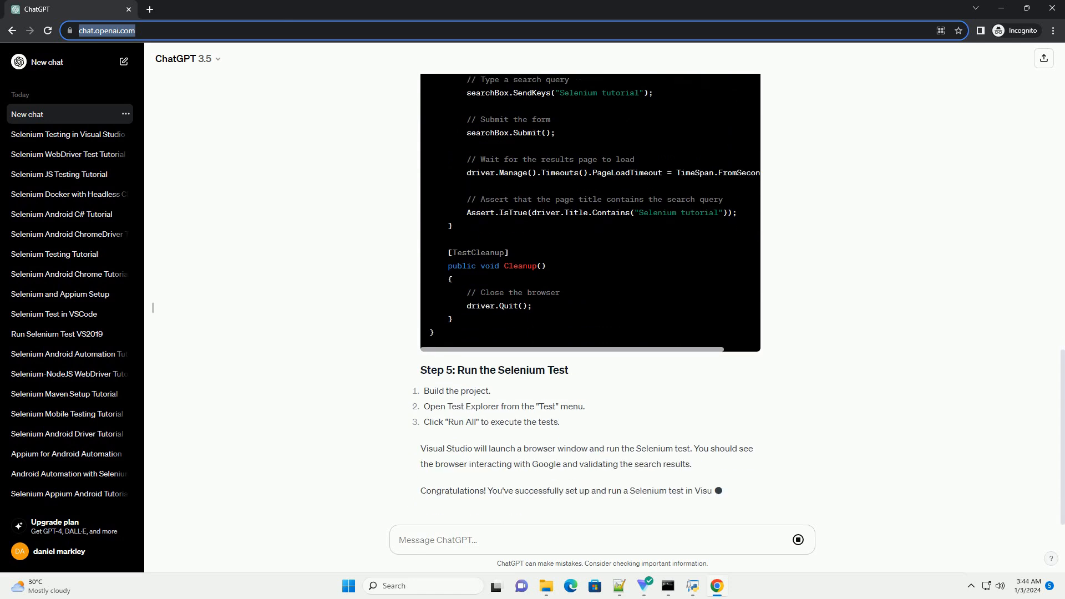